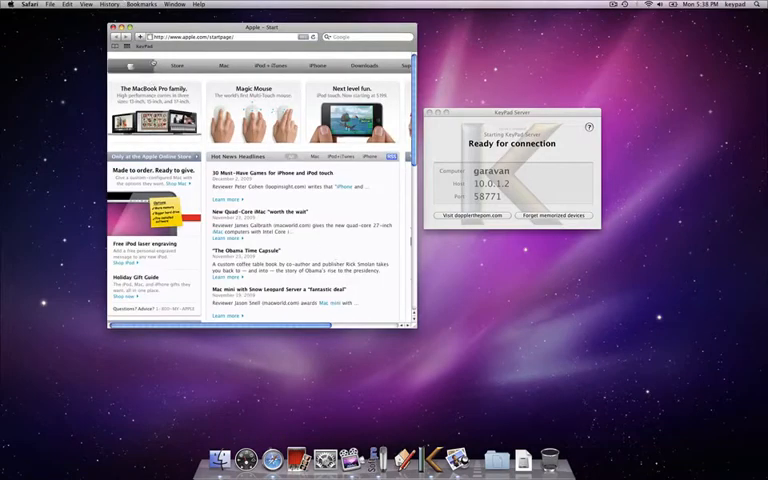
Step: Navigate the KeyPad site to its Mac downloads and fetch KPServer and KPSketch support
{"action": "left_click", "coordinate": [470, 216]}
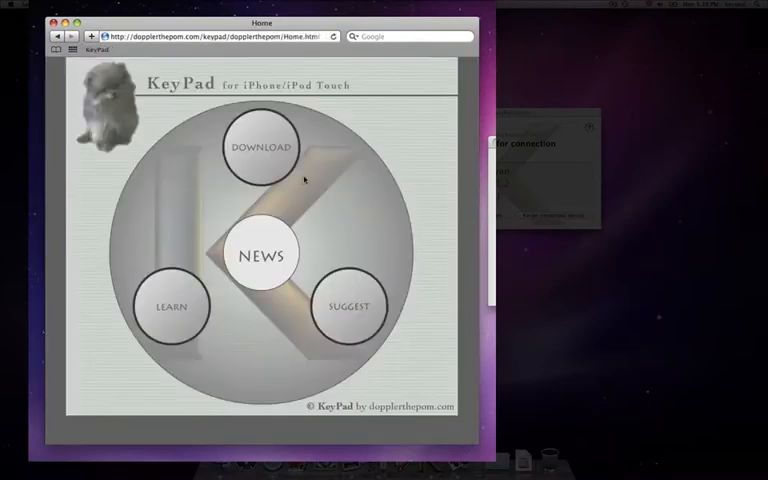
{"action": "left_click", "coordinate": [260, 146]}
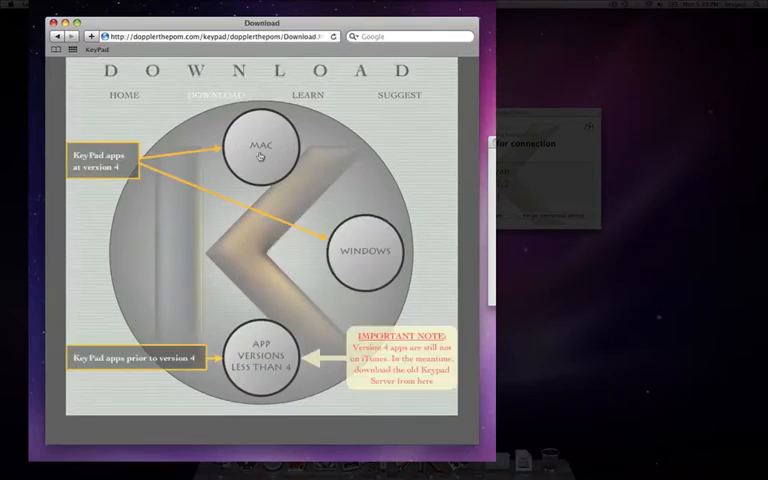
{"action": "left_click", "coordinate": [260, 144]}
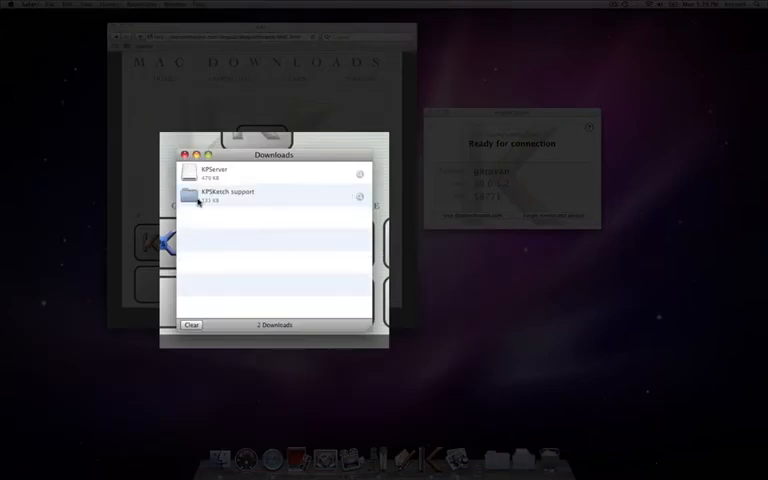
Step: Open the KPSketch support folder, select keypad.rb and view the ReadMe.pdf instructions
{"action": "double_click", "coordinate": [220, 196]}
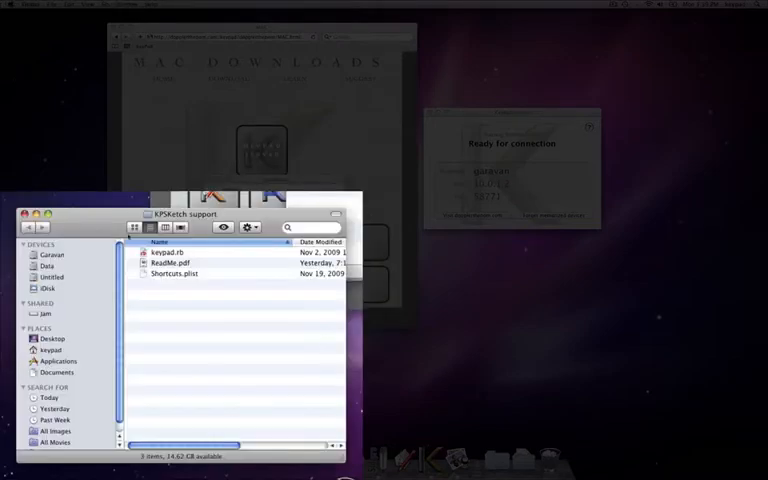
{"action": "left_click_drag", "start_coordinate": [190, 212], "coordinate": [384, 80]}
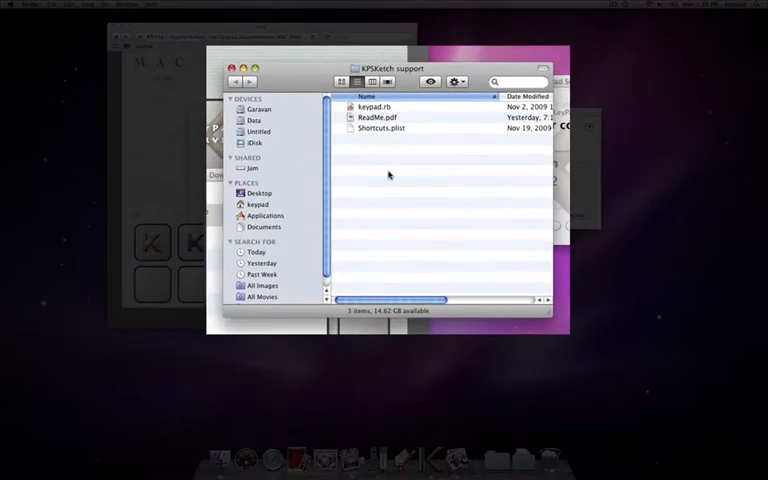
{"action": "left_click", "coordinate": [378, 106]}
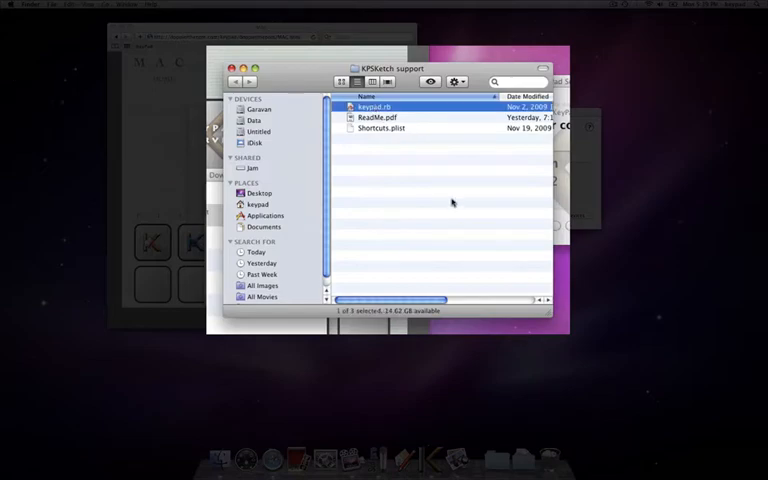
{"action": "left_click", "coordinate": [382, 128]}
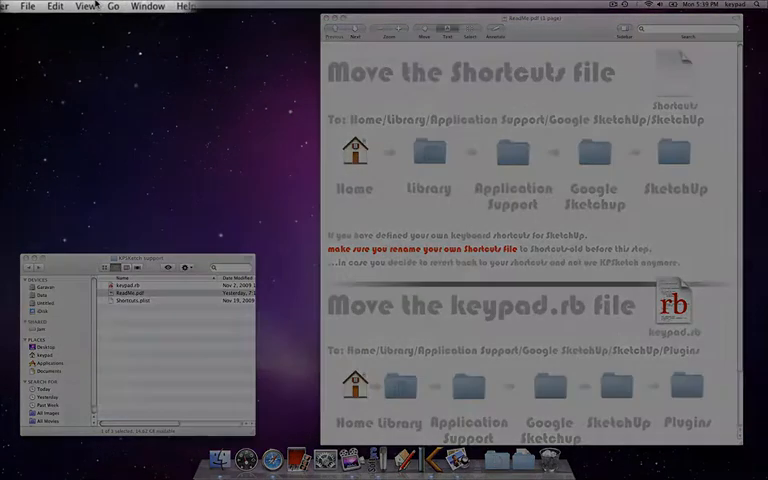
Step: Browse Finder into Library > Application Support > Google SketchUp 7 > SketchUp
{"action": "left_click", "coordinate": [104, 8]}
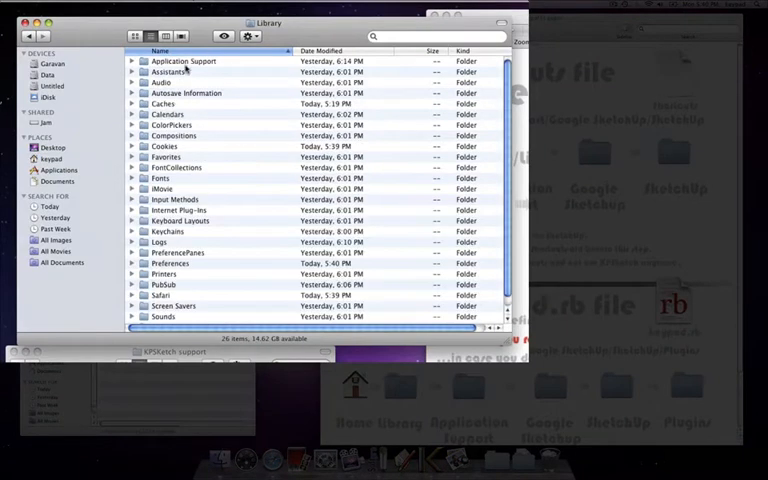
{"action": "double_click", "coordinate": [182, 60]}
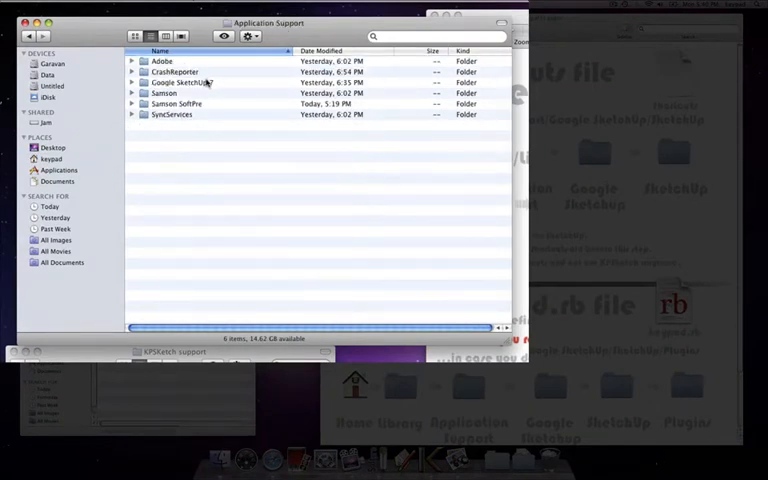
{"action": "double_click", "coordinate": [180, 82]}
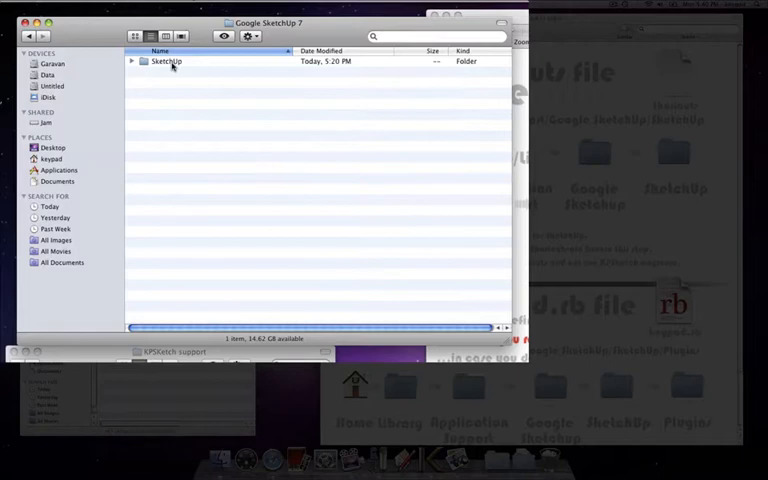
{"action": "double_click", "coordinate": [166, 60]}
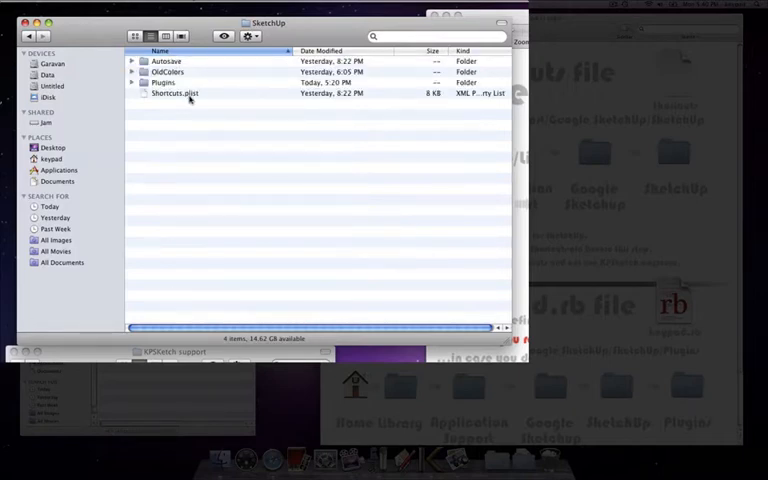
Step: Replace the existing Shortcuts.plist in the SketchUp folder with the downloaded one
{"action": "left_click", "coordinate": [176, 92]}
{"action": "type", "text": "-old"}
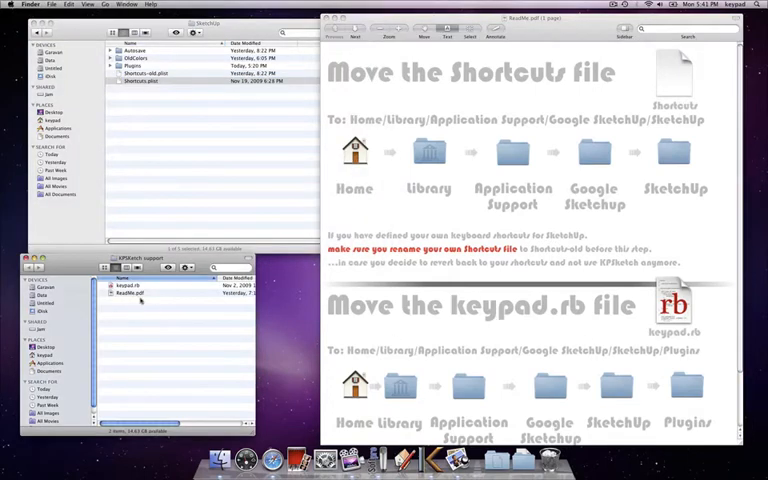
{"action": "left_click", "coordinate": [136, 284]}
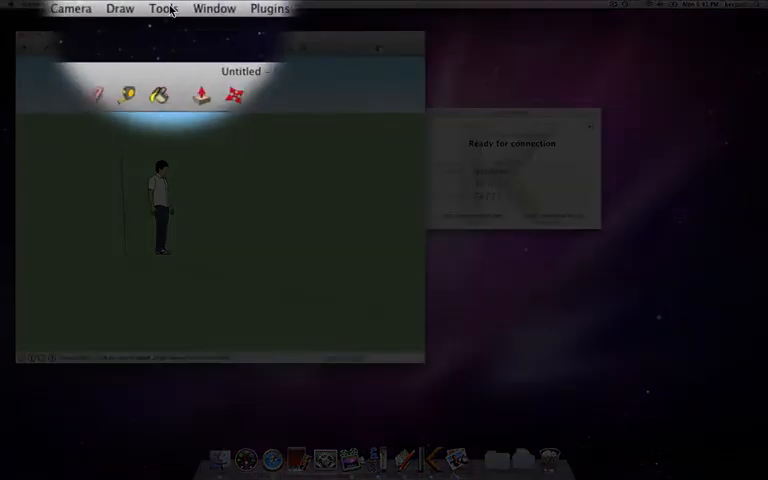
Step: Review the assigned keys in SketchUp's Shortcuts preferences, then close the Preferences window
{"action": "left_click", "coordinate": [224, 8]}
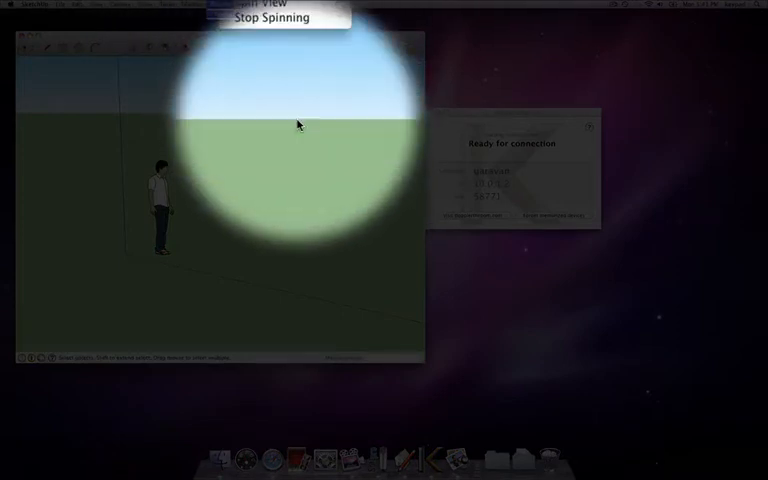
{"action": "left_click", "coordinate": [68, 8]}
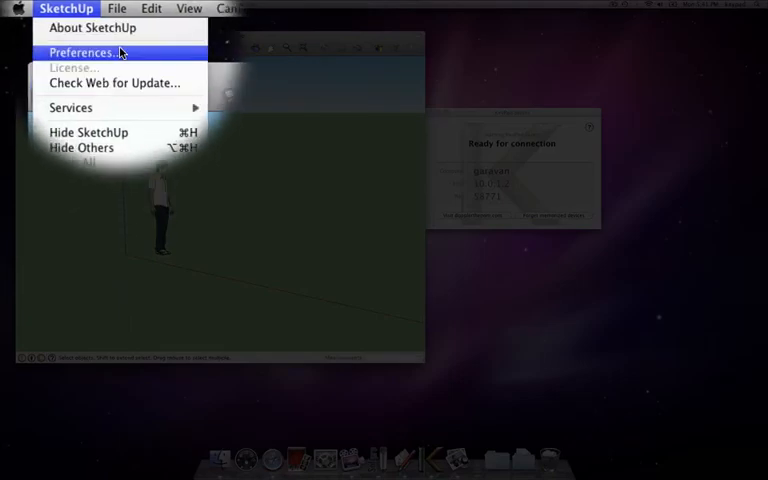
{"action": "left_click", "coordinate": [82, 52]}
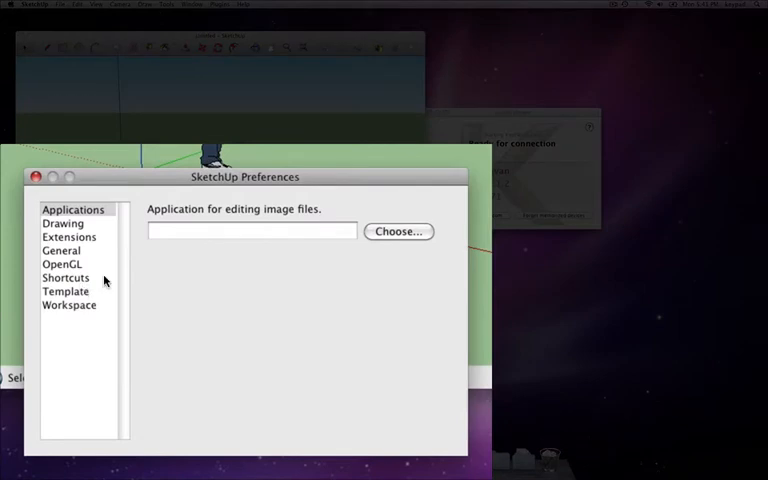
{"action": "left_click", "coordinate": [66, 276]}
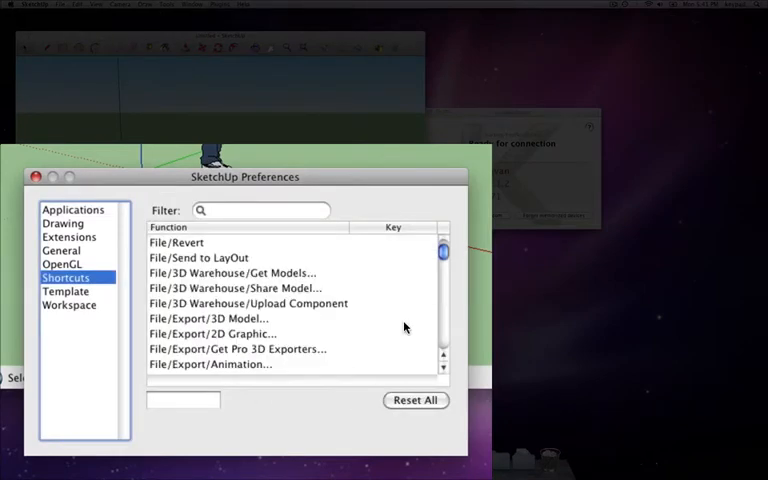
{"action": "scroll", "scroll_direction": "down", "scroll_amount": 3}
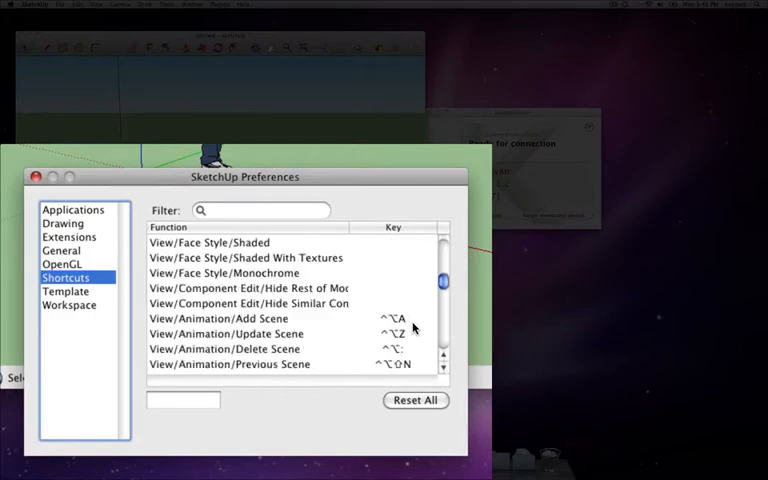
{"action": "scroll", "scroll_direction": "down", "scroll_amount": 3}
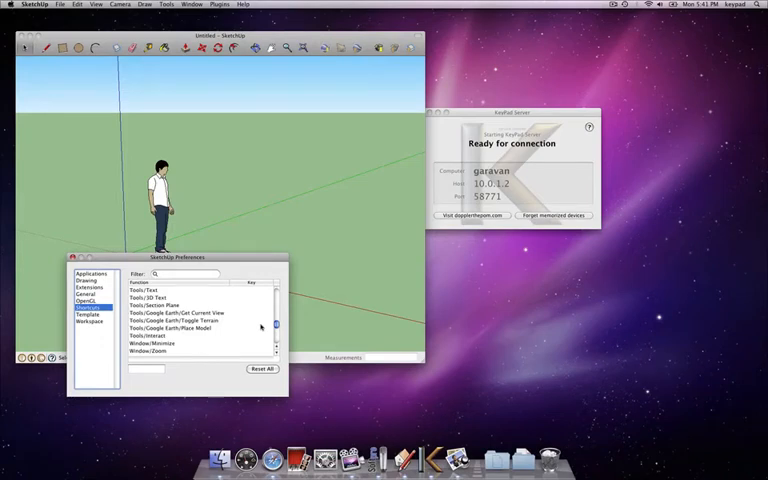
{"action": "scroll", "scroll_direction": "down", "scroll_amount": 3}
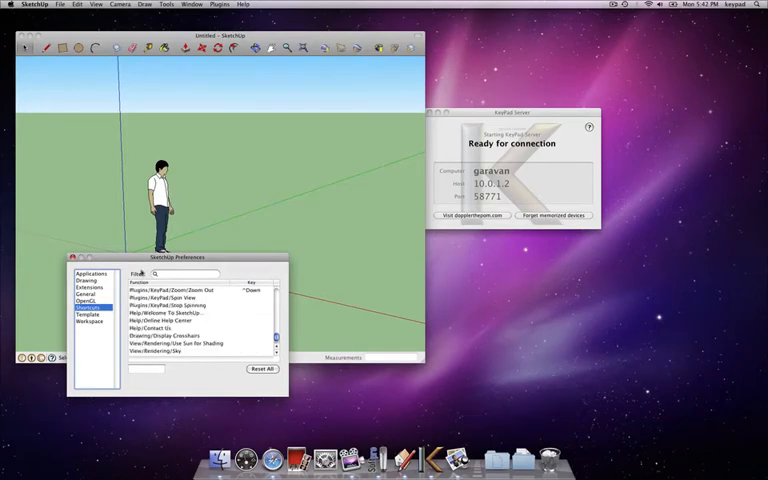
{"action": "left_click", "coordinate": [72, 256]}
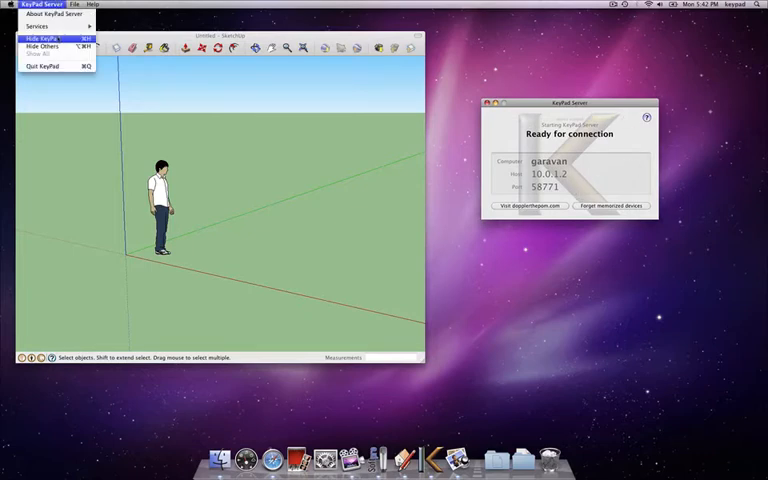
Step: Bring up the KeyPad Server application menu while it reports Ready for connection
{"action": "left_click", "coordinate": [42, 38]}
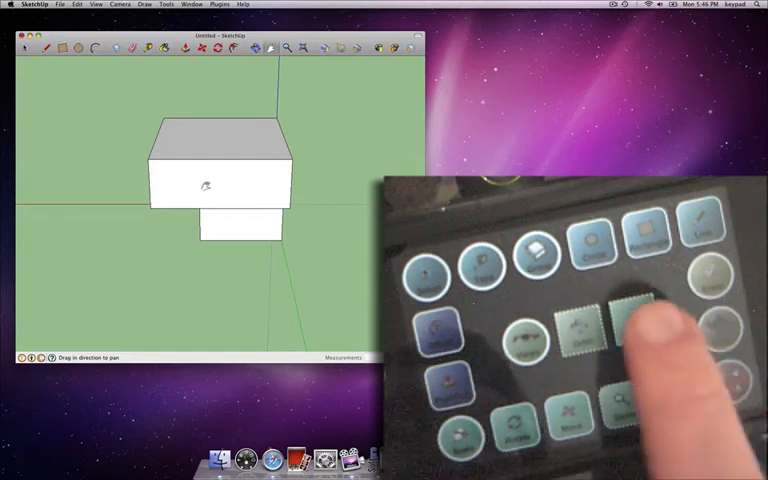
Step: Move the larger box onto the smaller one, offset to the side
{"action": "left_click", "coordinate": [624, 324]}
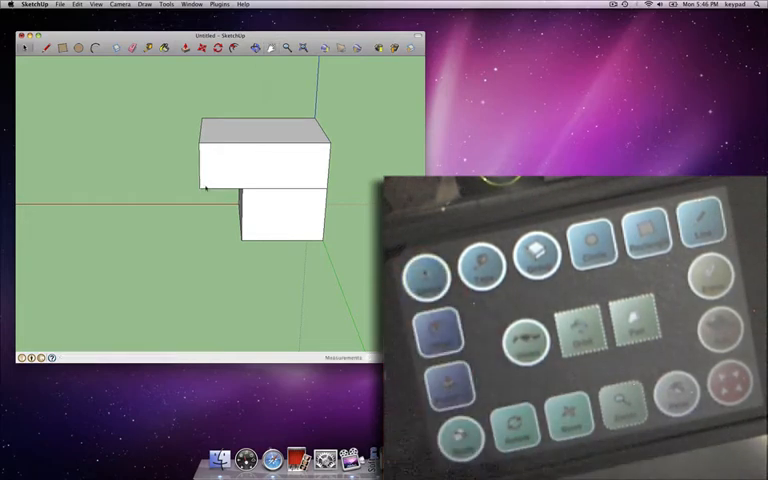
Step: Drag the top box across so the two boxes overlap only partly
{"action": "left_click", "coordinate": [430, 262]}
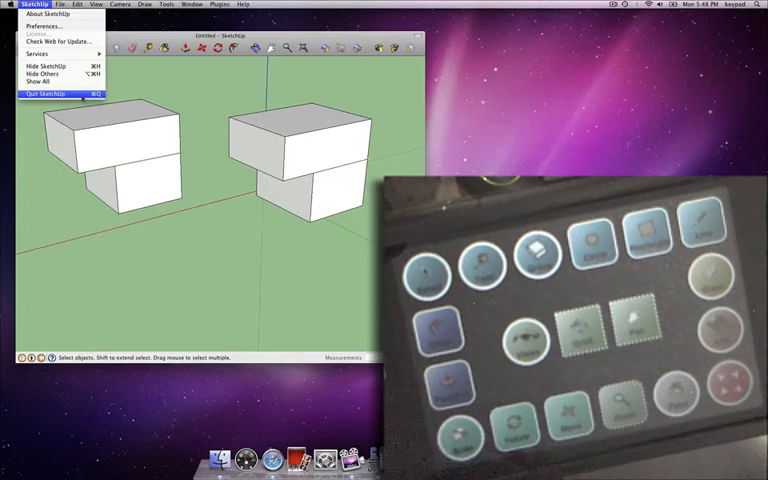
Step: Quit SketchUp, closing the model with the two stepped boxes
{"action": "left_click", "coordinate": [42, 92]}
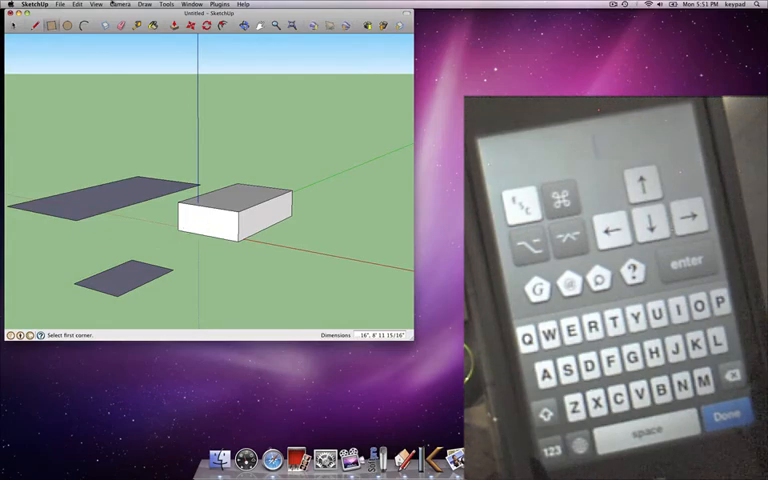
Step: Create 3D text reading "some text" via Tools > 3D Text and confirm to place it
{"action": "left_click", "coordinate": [140, 8]}
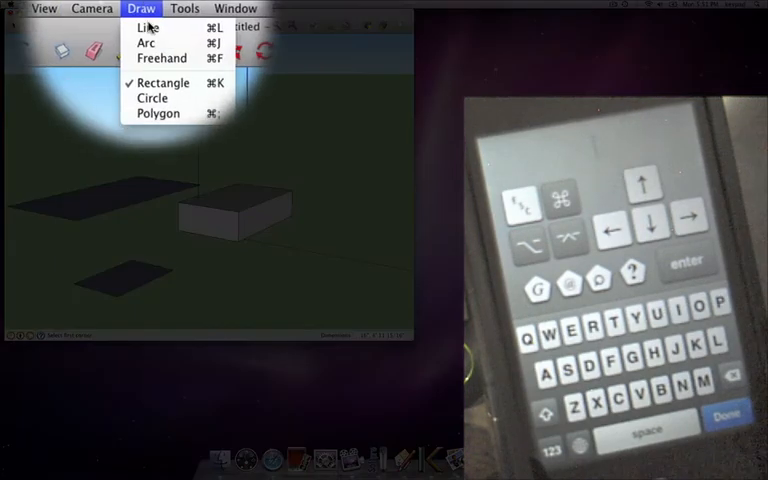
{"action": "mouse_move", "coordinate": [130, 98]}
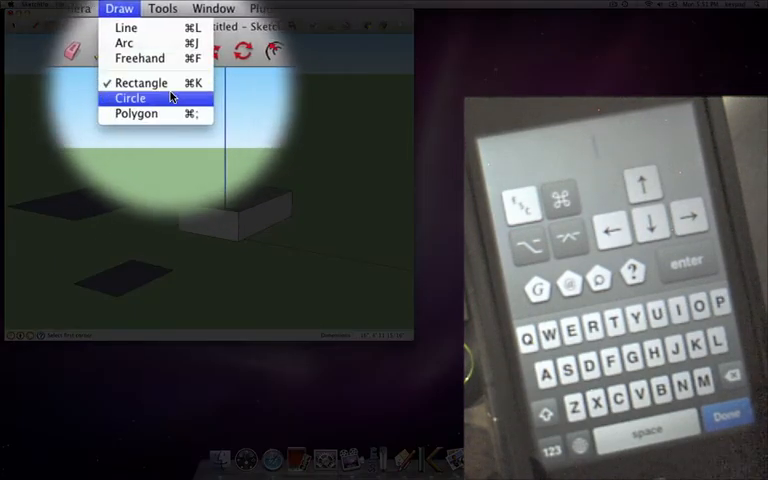
{"action": "left_click", "coordinate": [168, 8]}
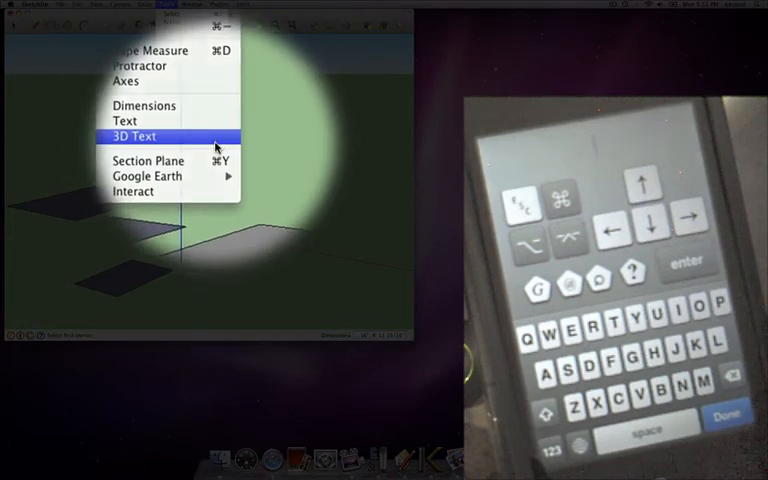
{"action": "left_click", "coordinate": [132, 136]}
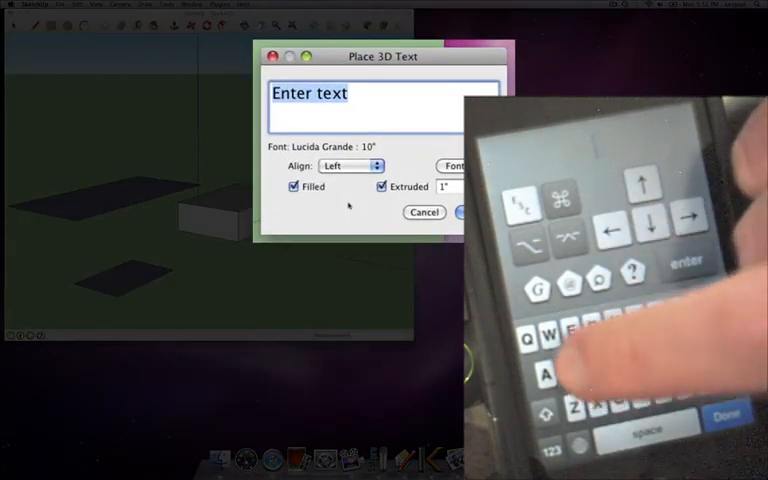
{"action": "type", "text": "SO"}
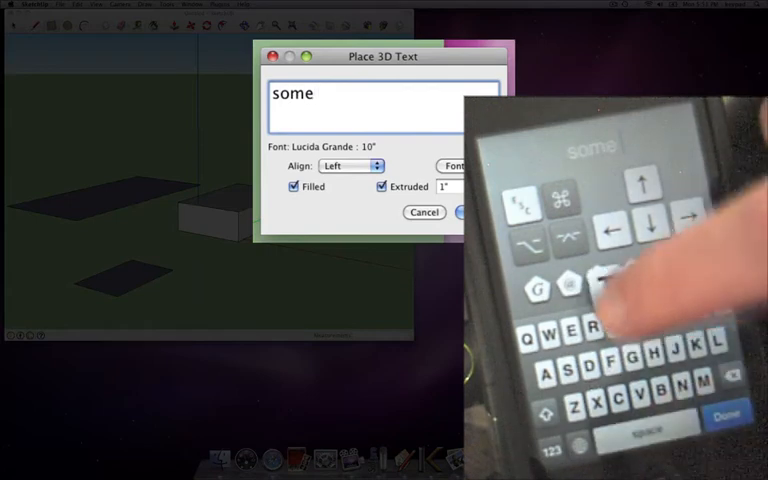
{"action": "type", "text": "text"}
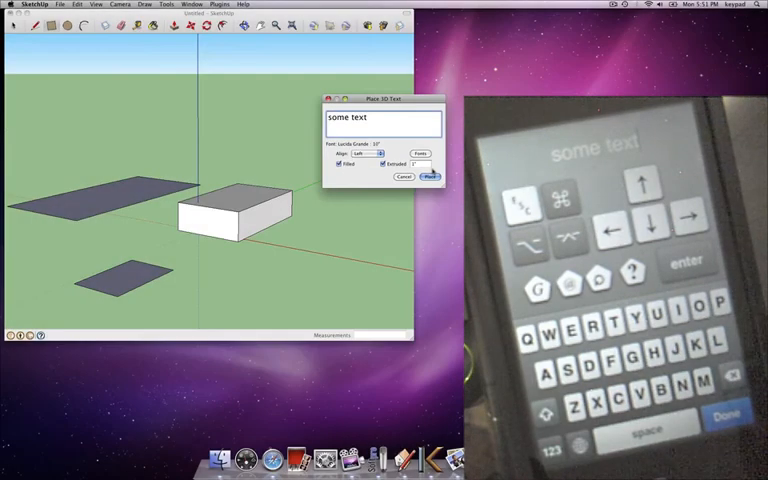
{"action": "left_click", "coordinate": [432, 176]}
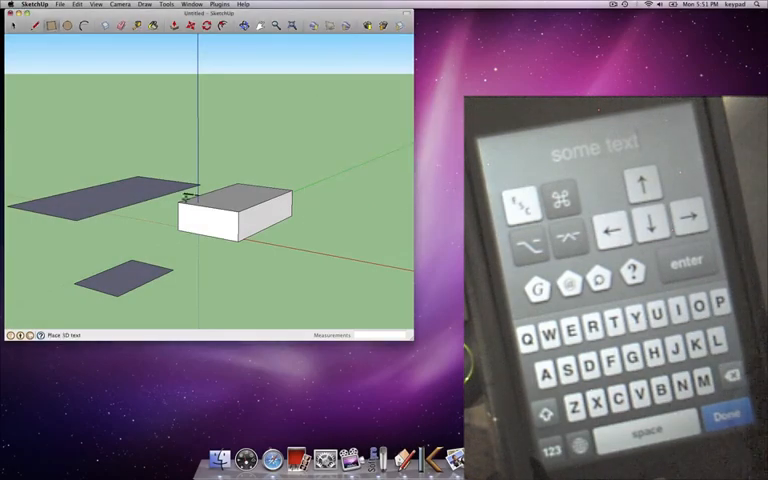